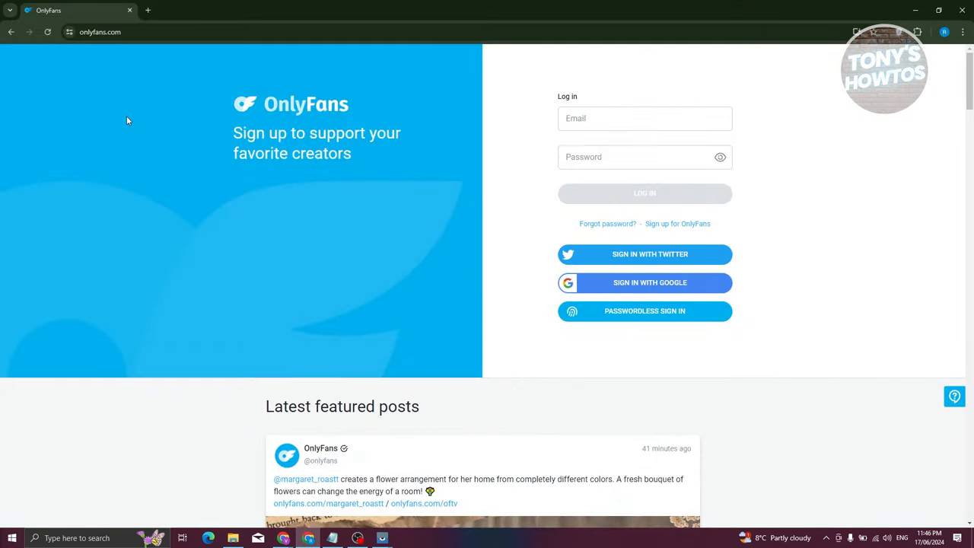
mouse_move(365, 256)
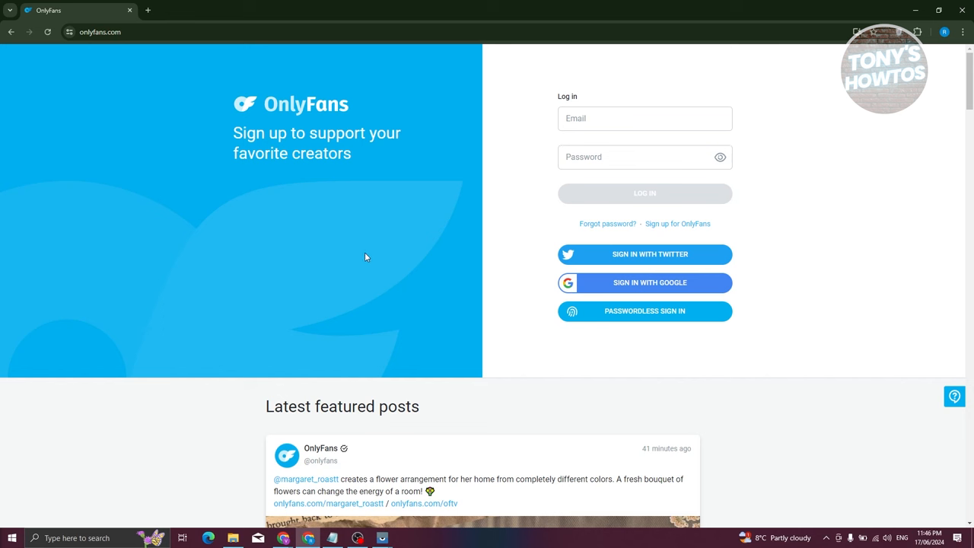
mouse_move(375, 250)
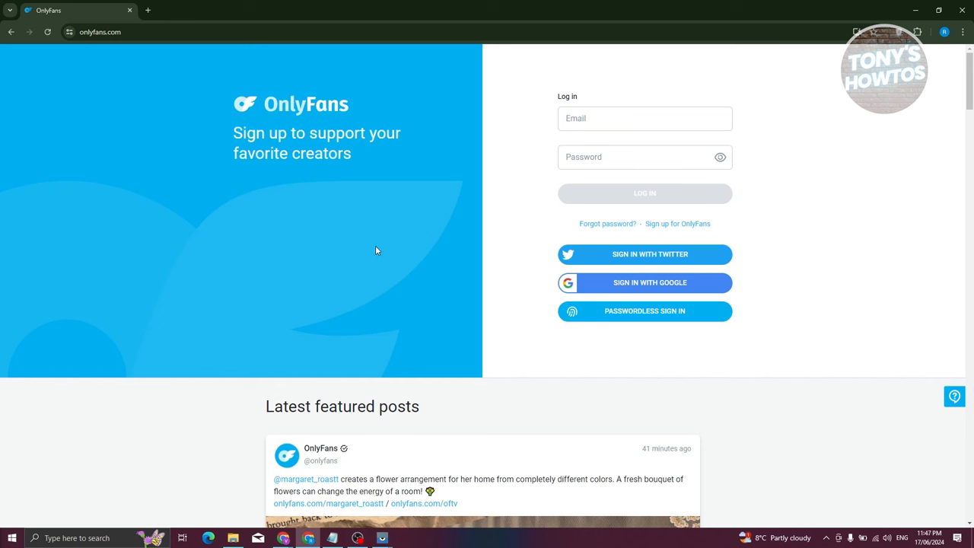
mouse_move(380, 261)
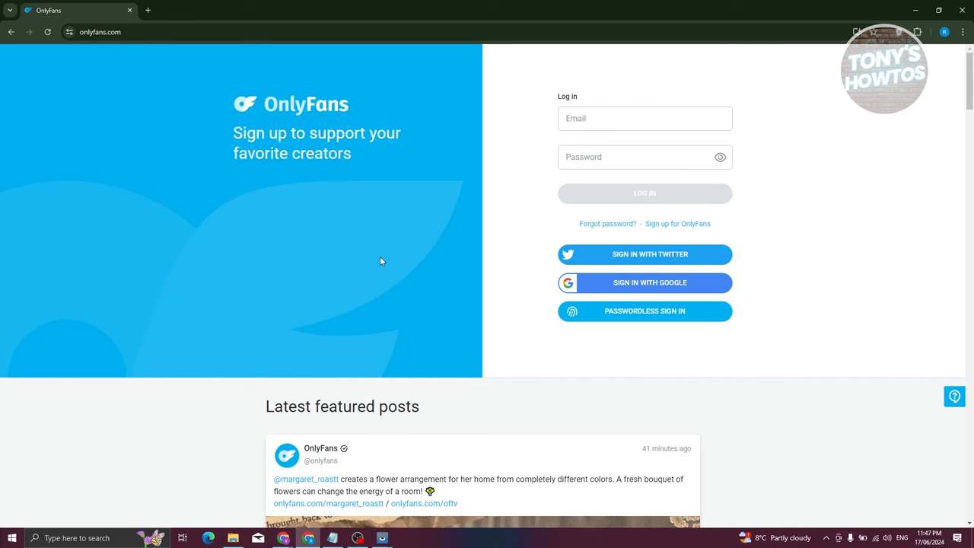
mouse_move(677, 223)
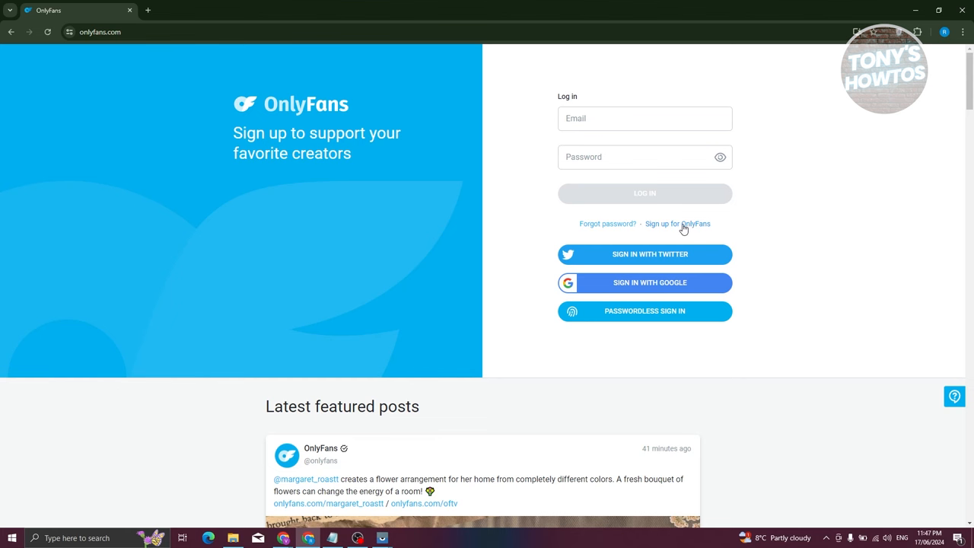
Show the 'Create your account' sign-up form instead of the login form
left_click(677, 222)
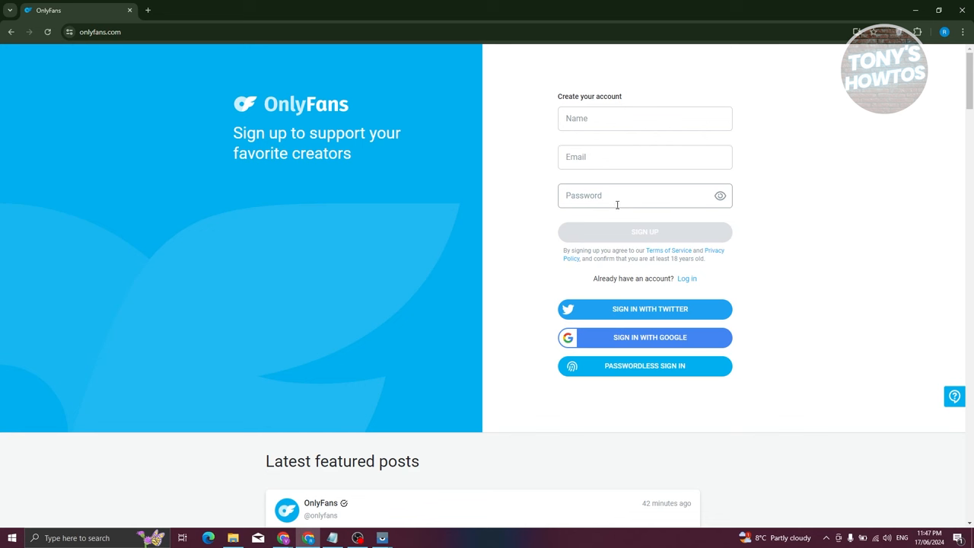
mouse_move(615, 213)
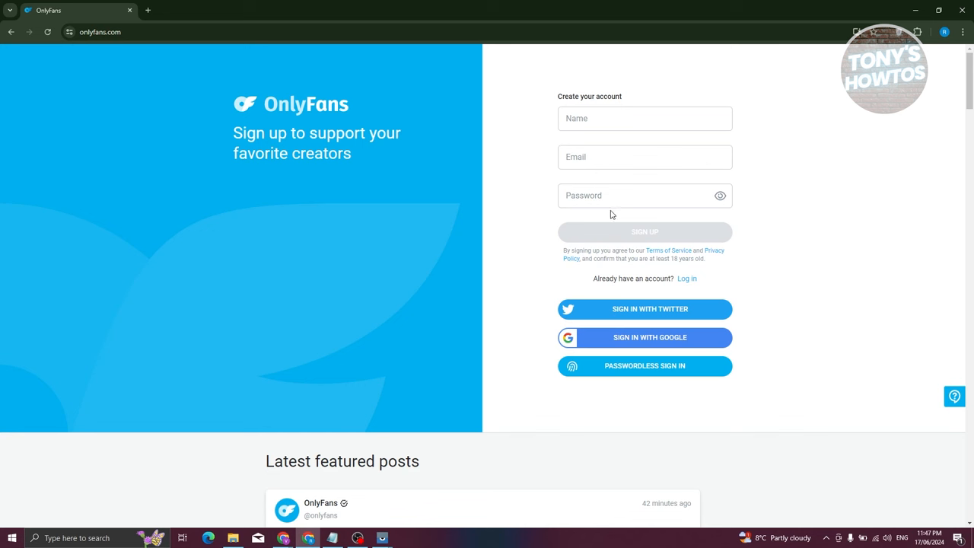
mouse_move(676, 231)
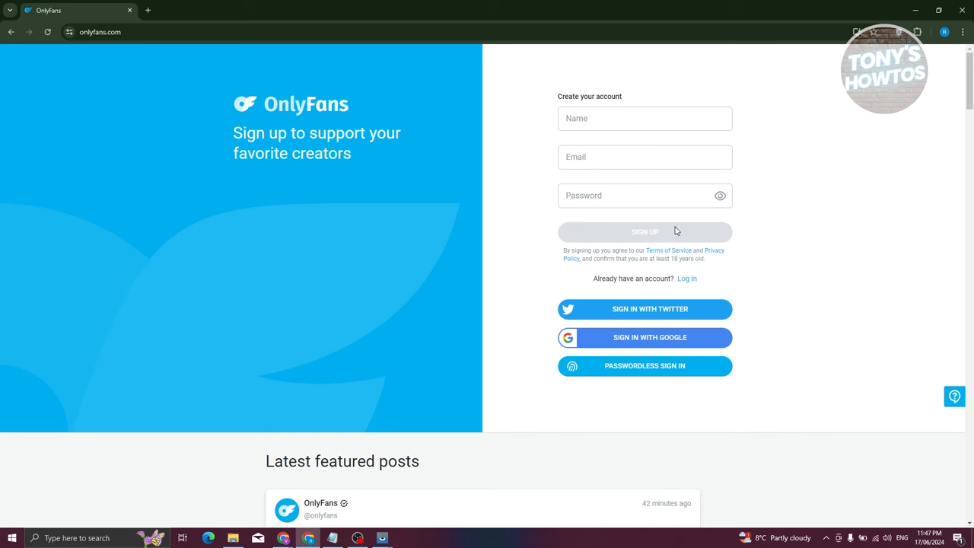
mouse_move(499, 307)
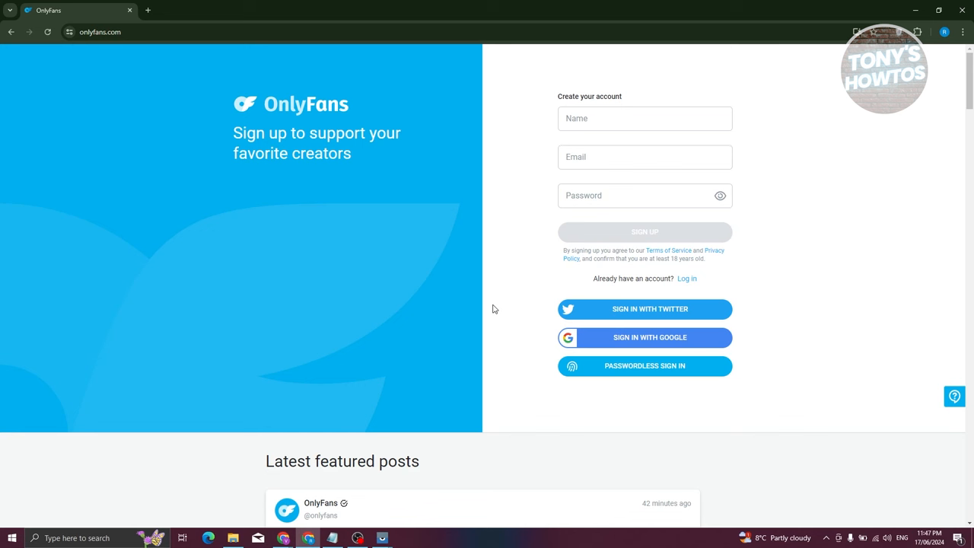
mouse_move(485, 312)
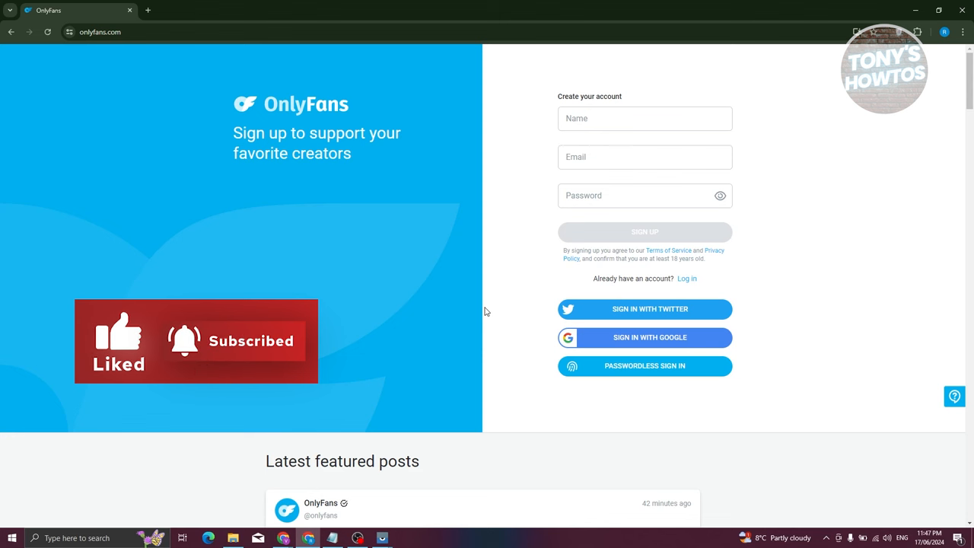
mouse_move(622, 343)
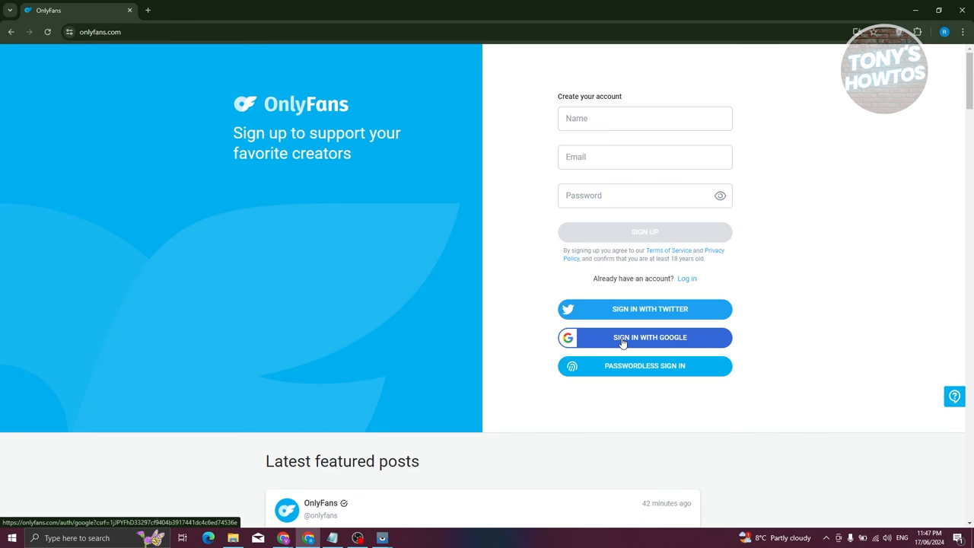
mouse_move(636, 351)
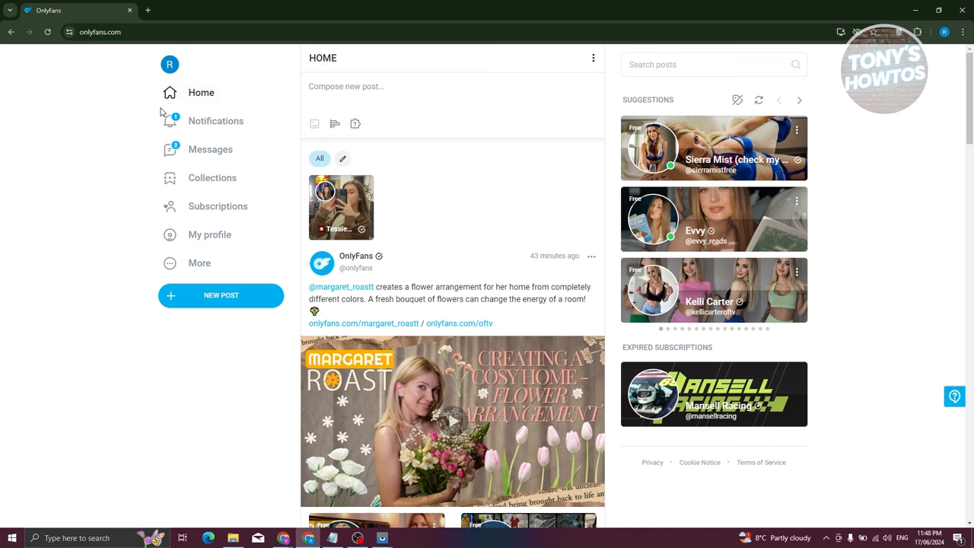
mouse_move(210, 234)
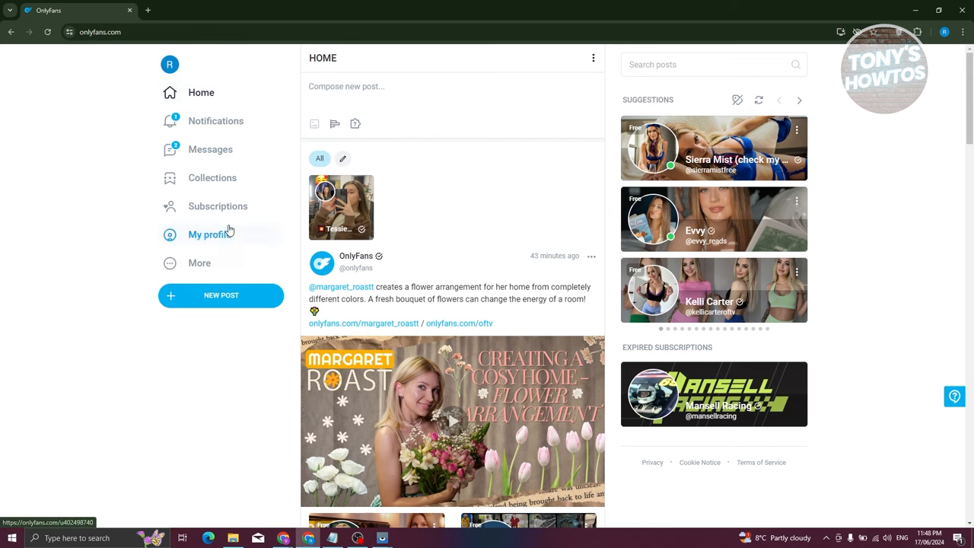
From the account menu, reach the Payment Cards page listing one active saved card
left_click(170, 64)
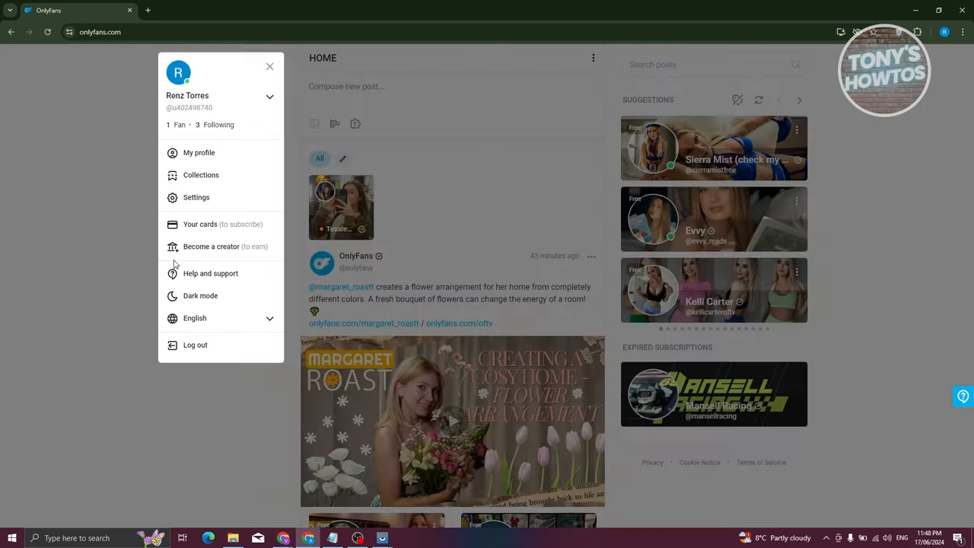
mouse_move(219, 152)
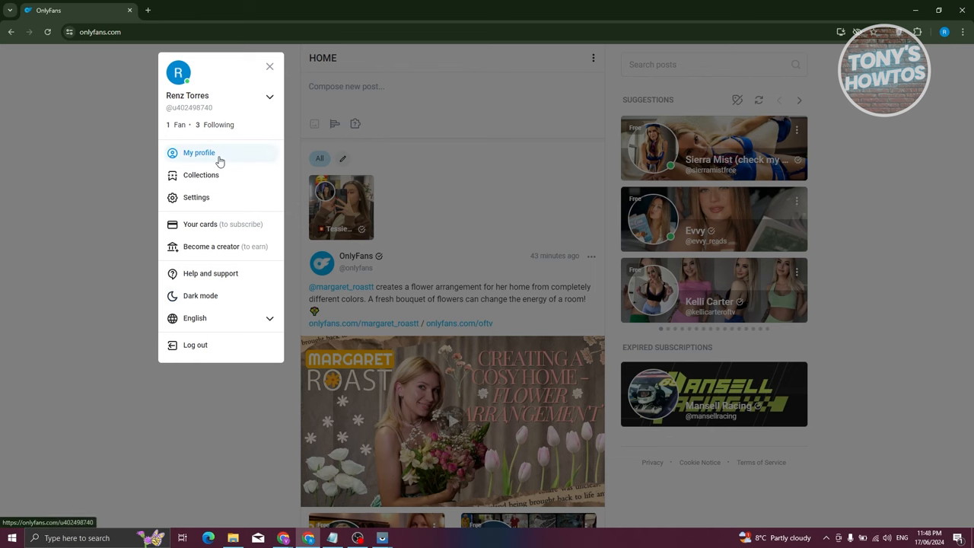
left_click(201, 223)
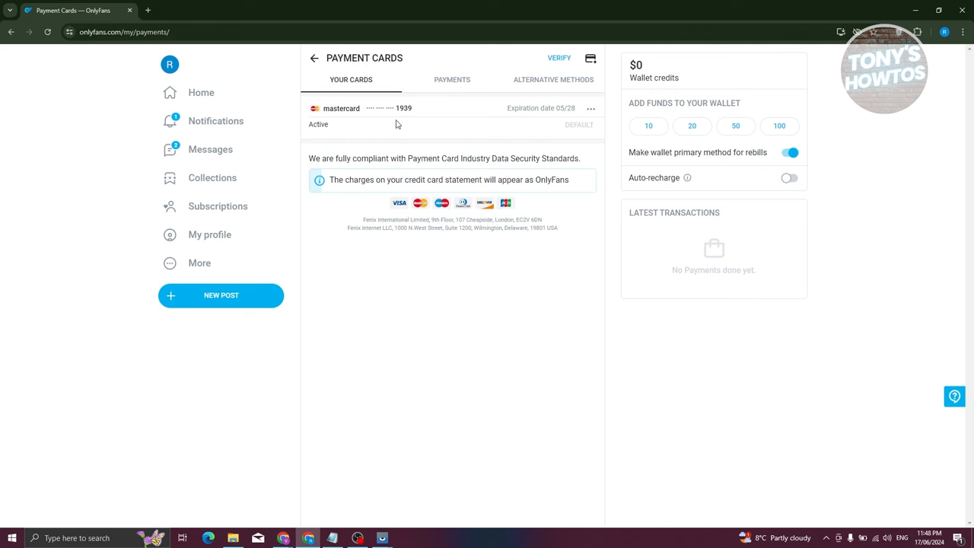
mouse_move(383, 86)
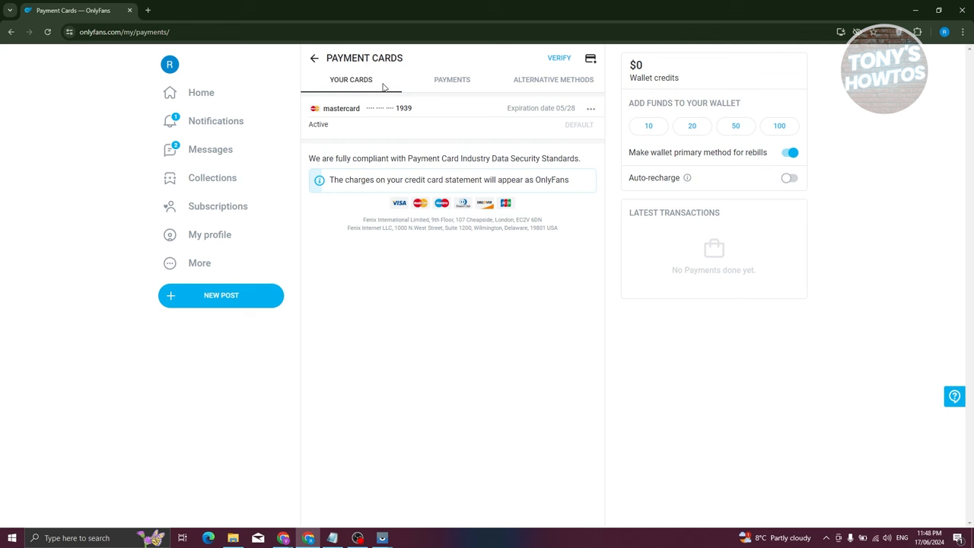
mouse_move(585, 134)
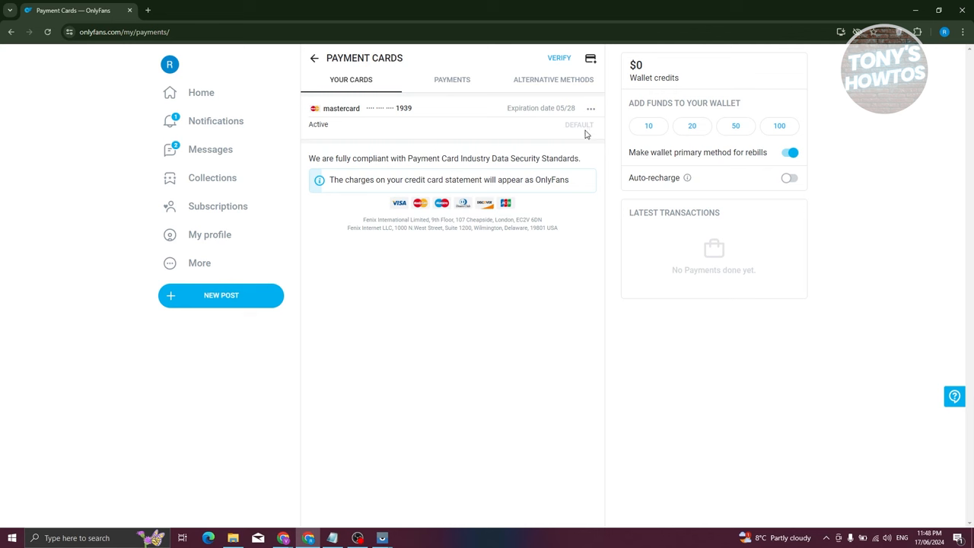
mouse_move(413, 122)
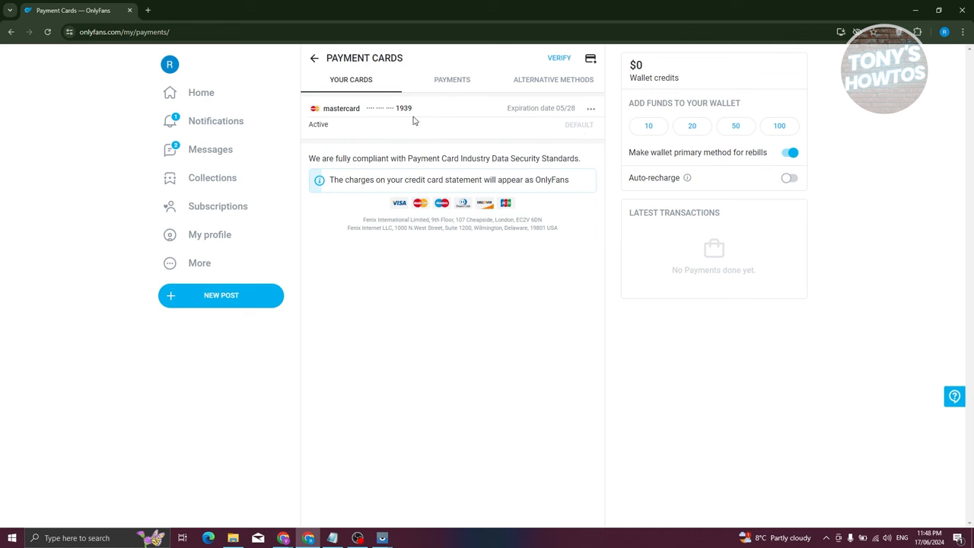
mouse_move(307, 160)
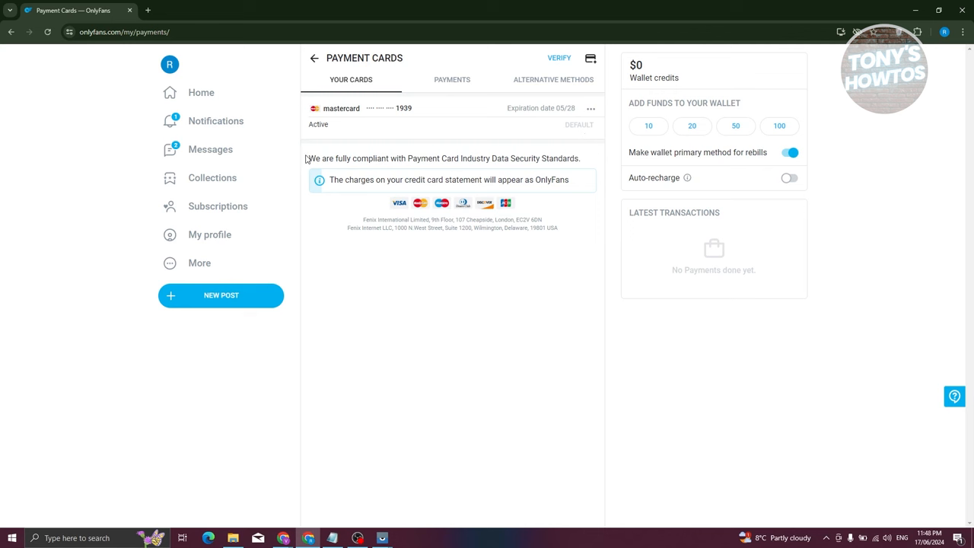
mouse_move(460, 118)
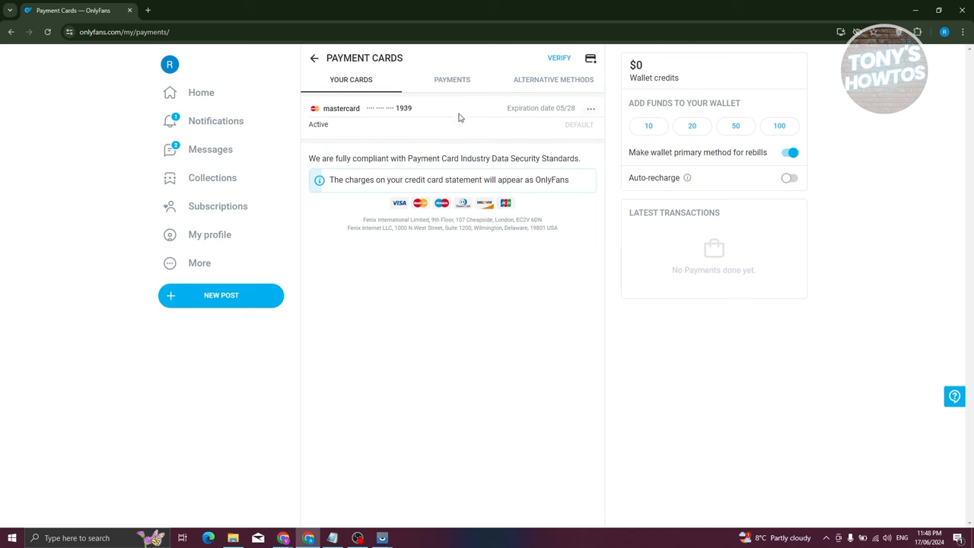
mouse_move(201, 93)
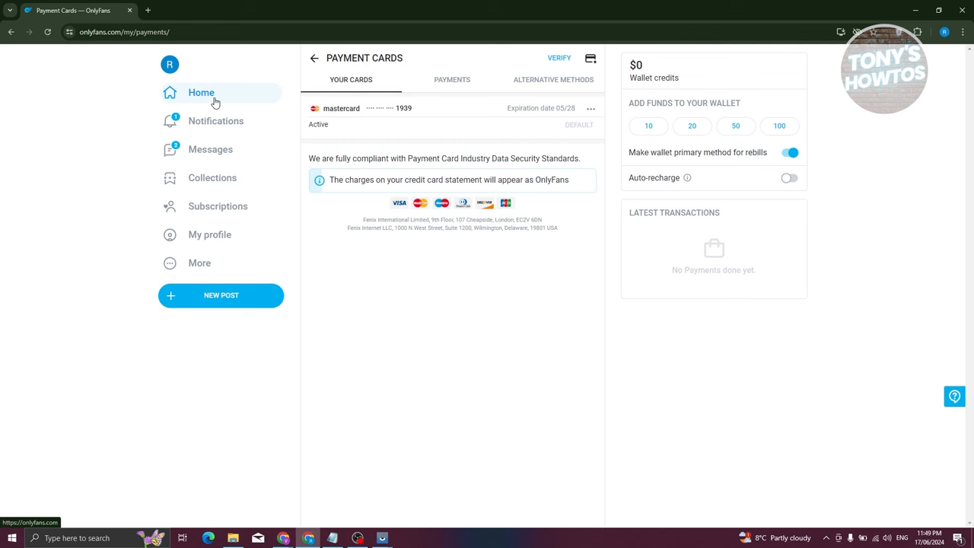
mouse_move(258, 121)
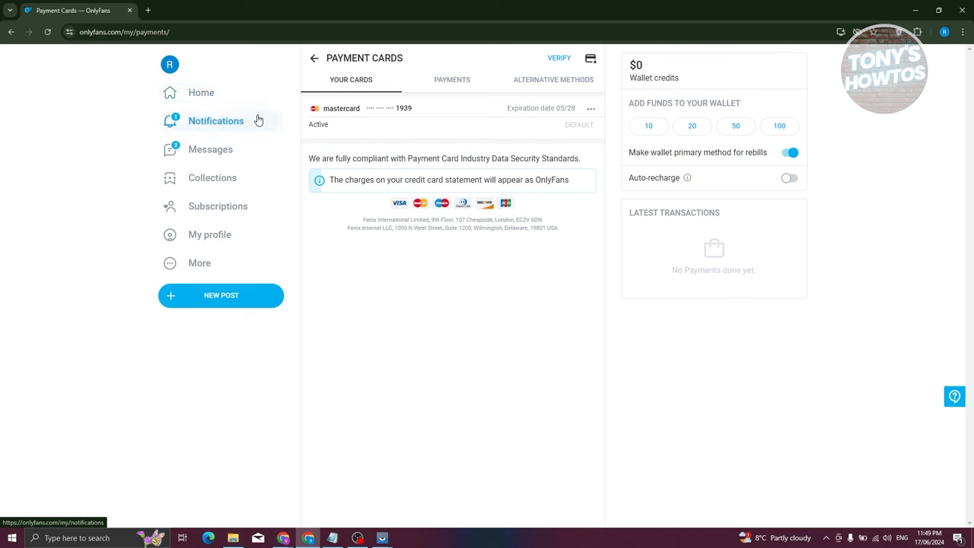
mouse_move(265, 140)
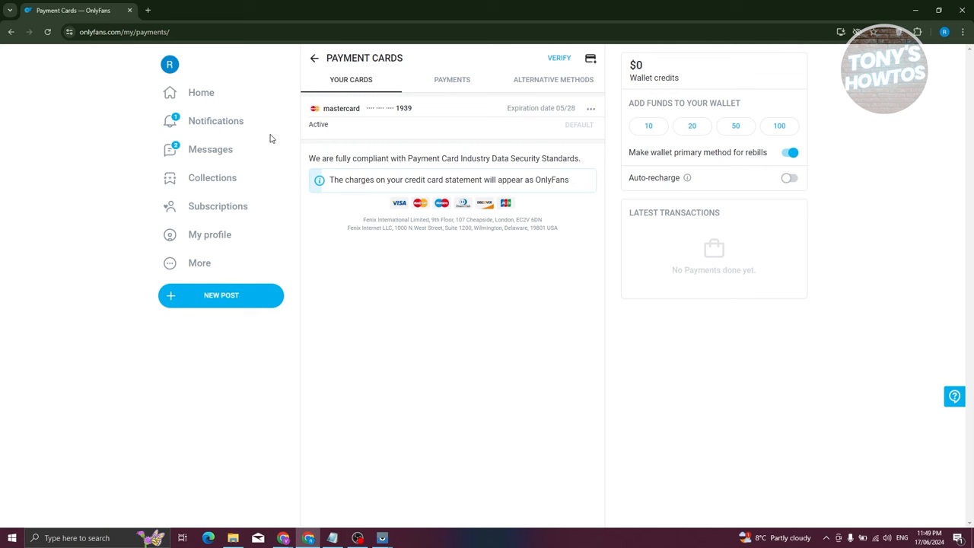
mouse_move(210, 149)
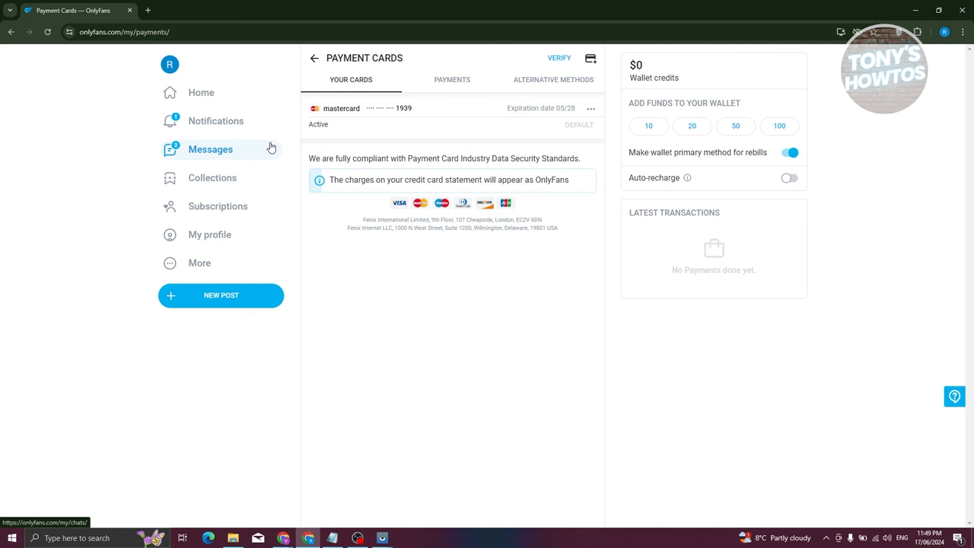
mouse_move(151, 21)
type("MA")
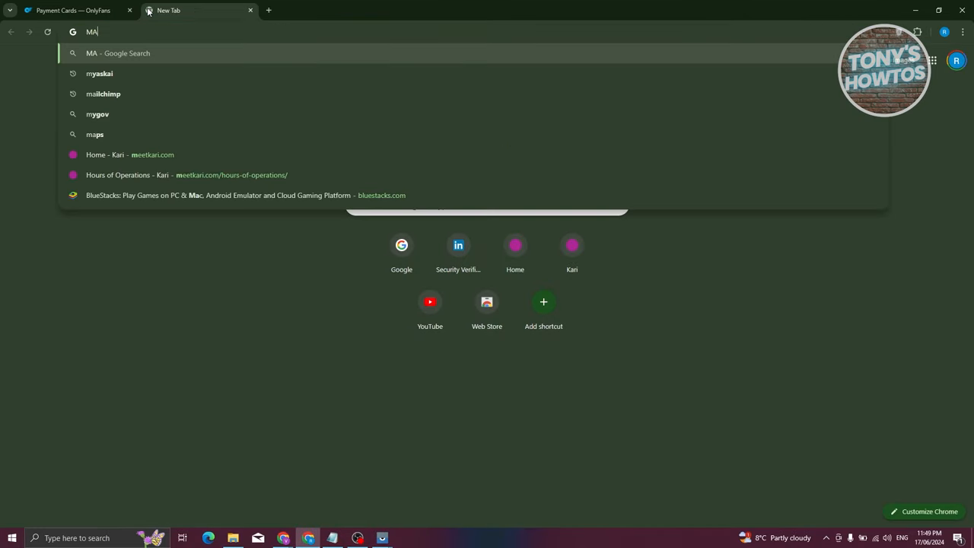
Search Google for 'MAYA WALLET' so the Maya Philippines site is listed first
key("Return")
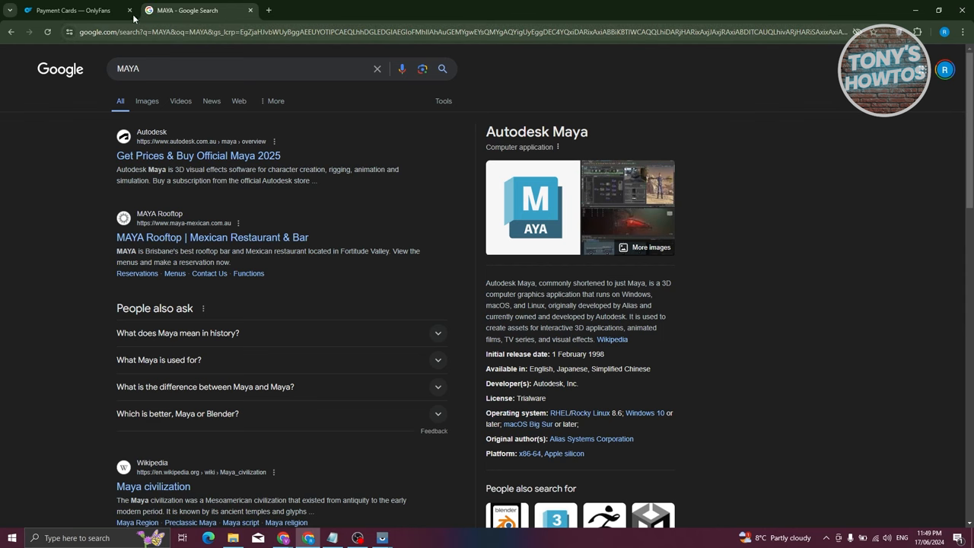
left_click(244, 69)
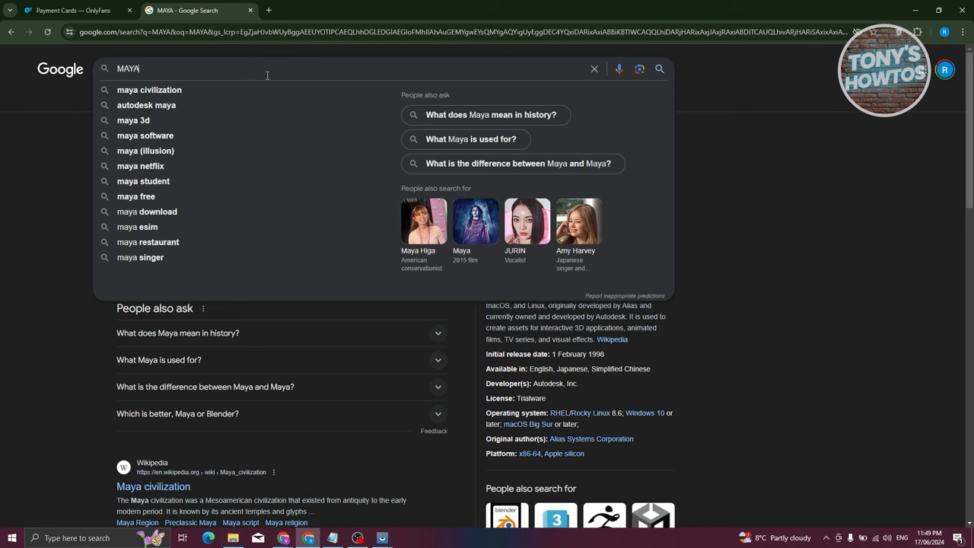
type("WALLET")
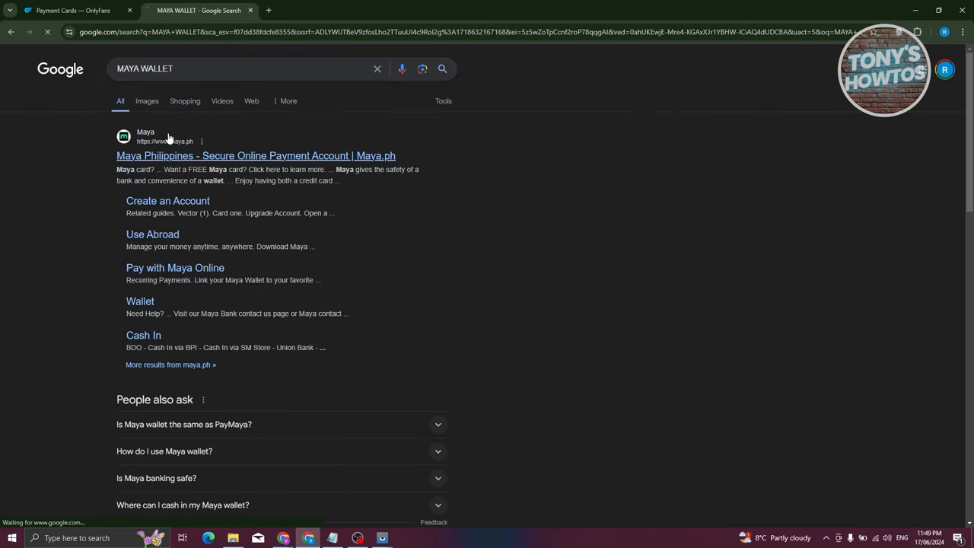
Visit the Maya Philippines homepage, then return to the OnlyFans Payment Cards tab with the linked Mastercard
left_click(255, 155)
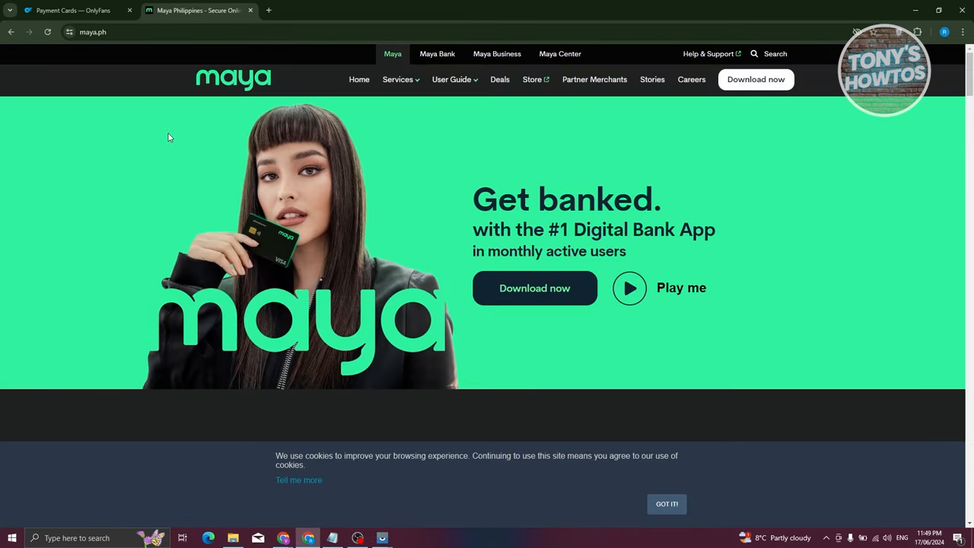
mouse_move(405, 125)
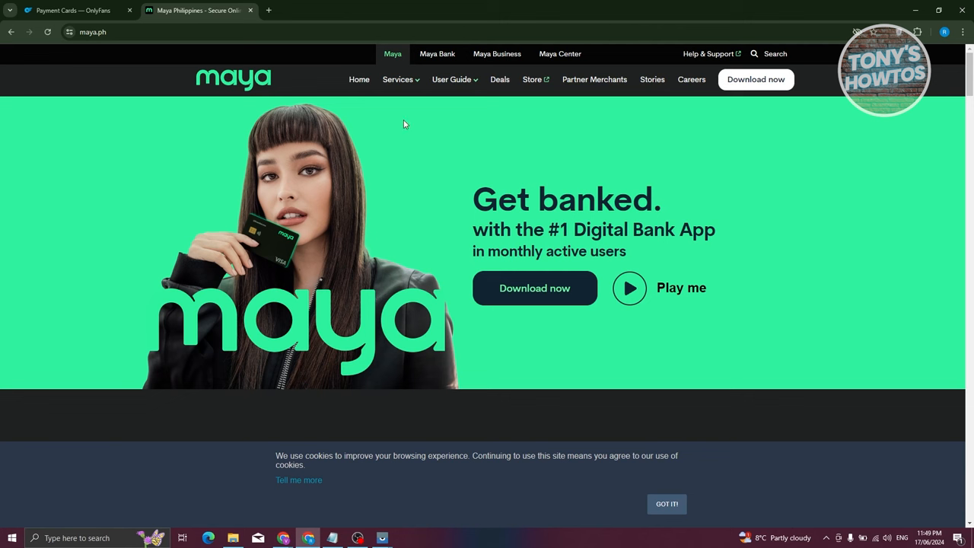
mouse_move(405, 112)
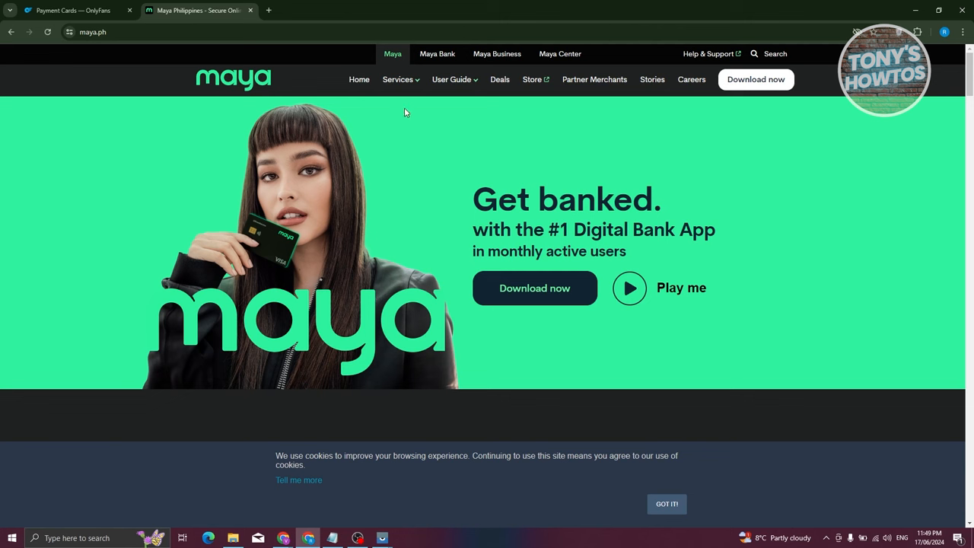
mouse_move(310, 178)
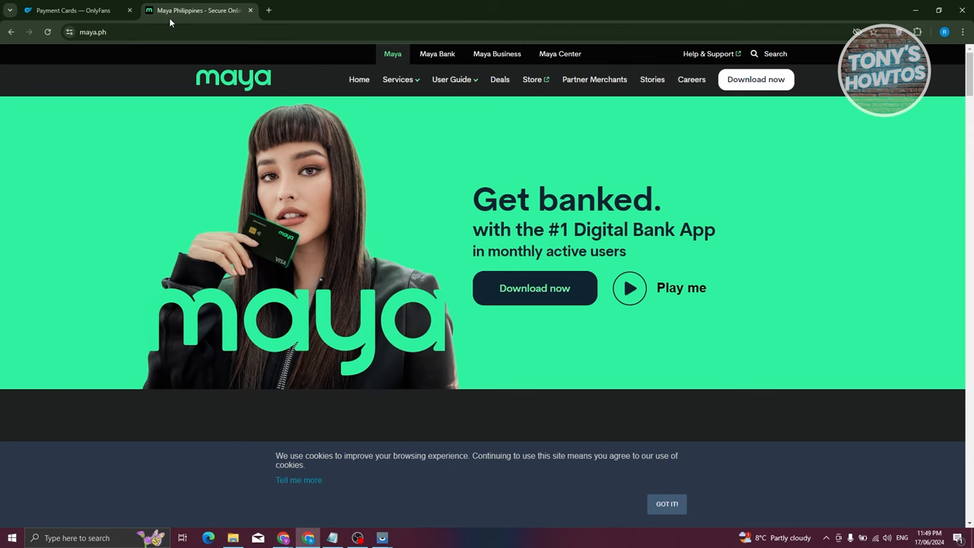
left_click(73, 9)
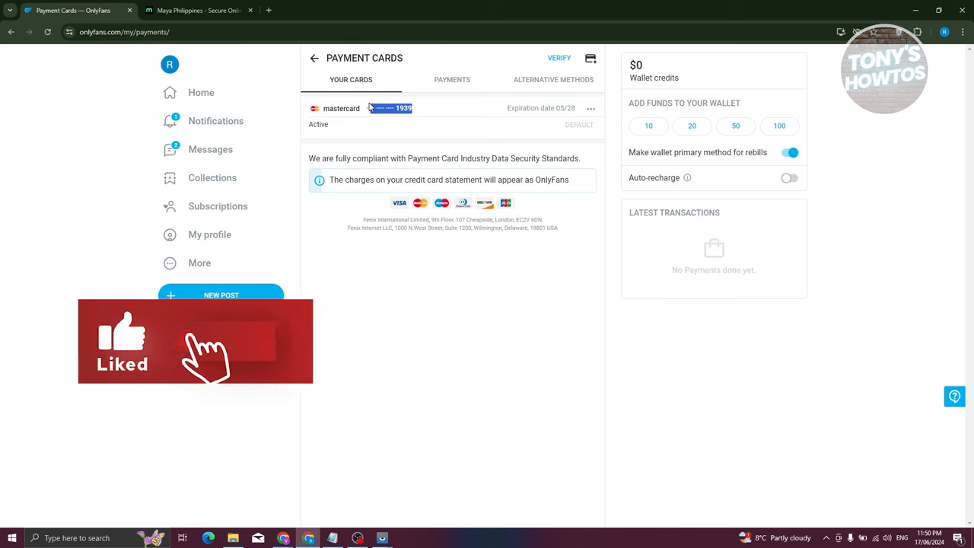
left_click(198, 9)
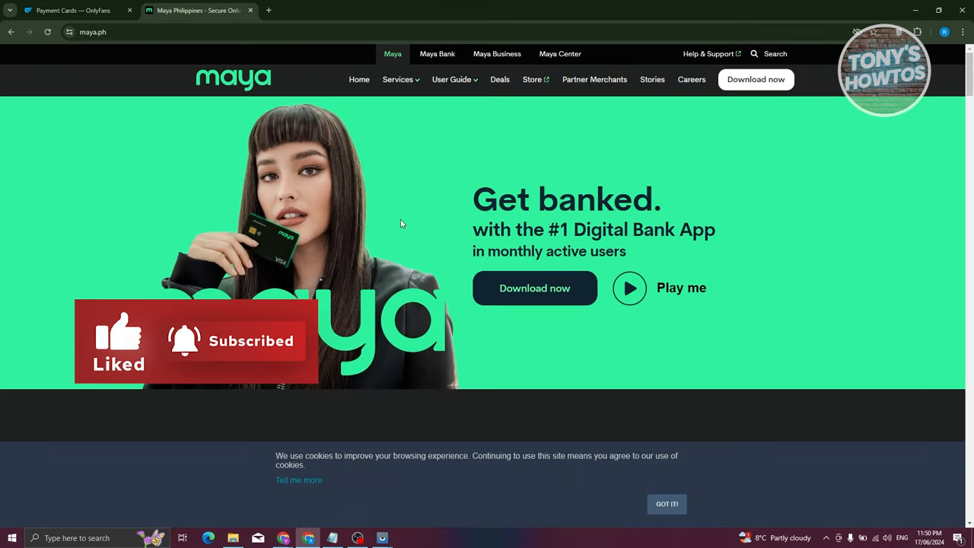
left_click(73, 10)
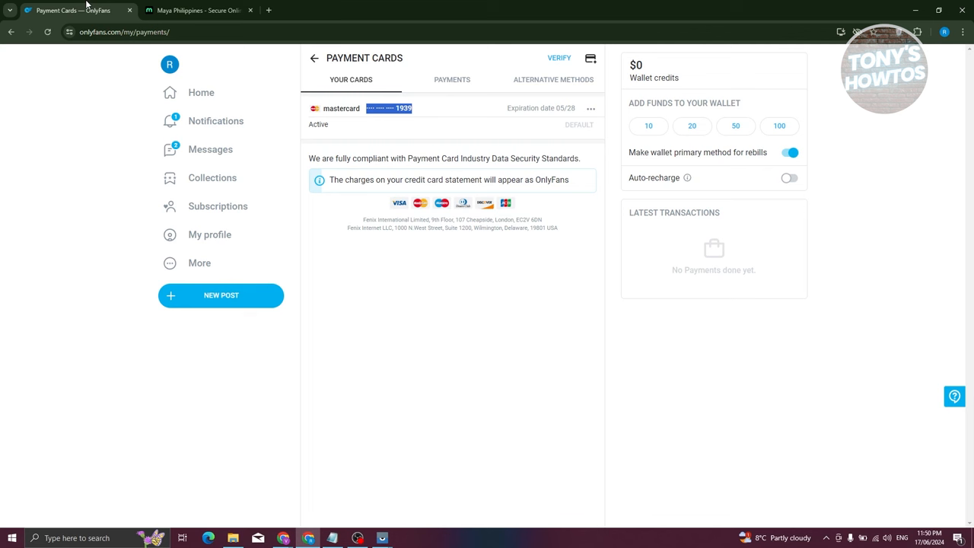
mouse_move(73, 6)
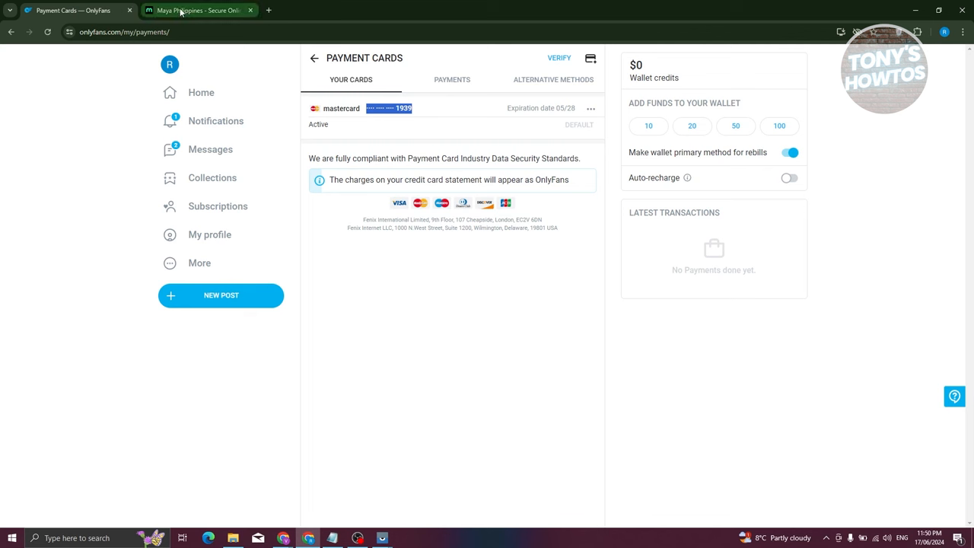
left_click(76, 9)
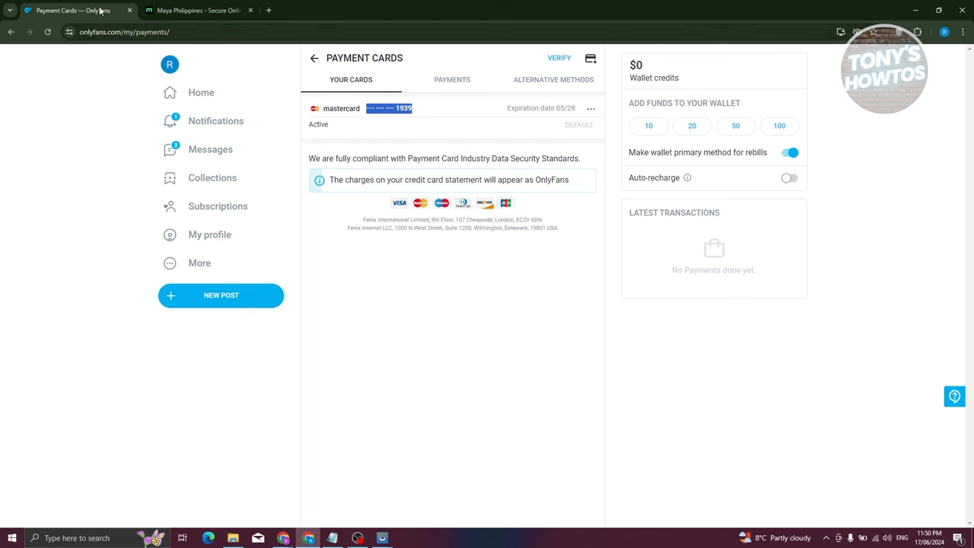
mouse_move(76, 210)
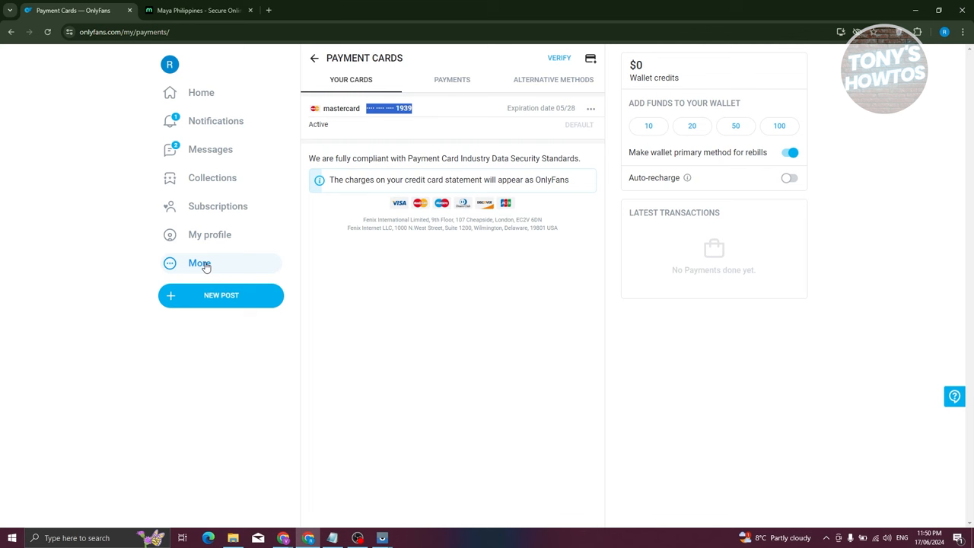
mouse_move(210, 234)
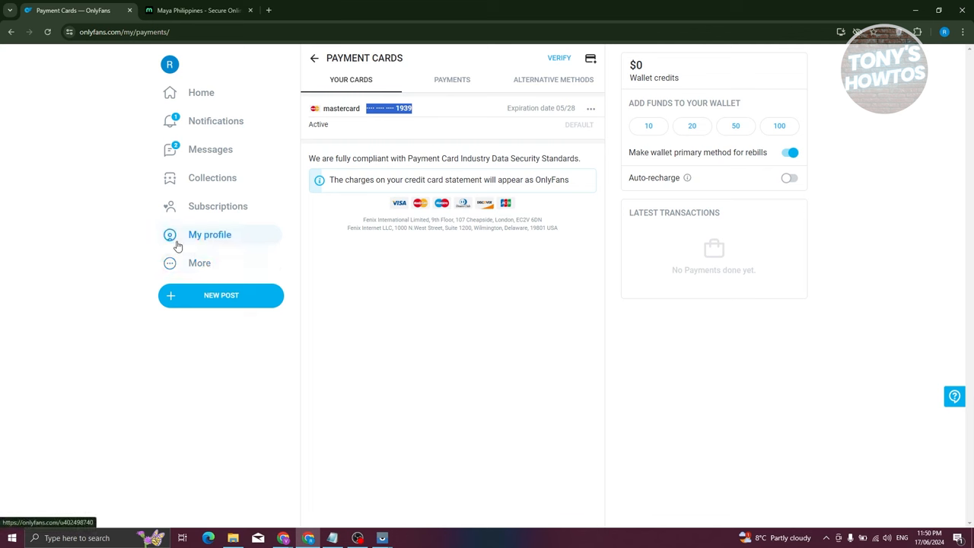